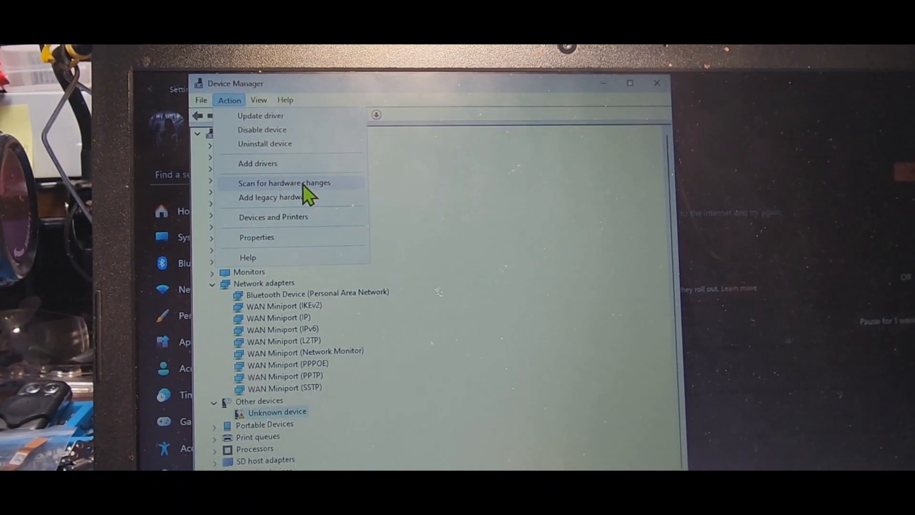
# Rescan for hardware changes and let Windows search automatically for a Base System Device driver
pyautogui.click(284, 182)
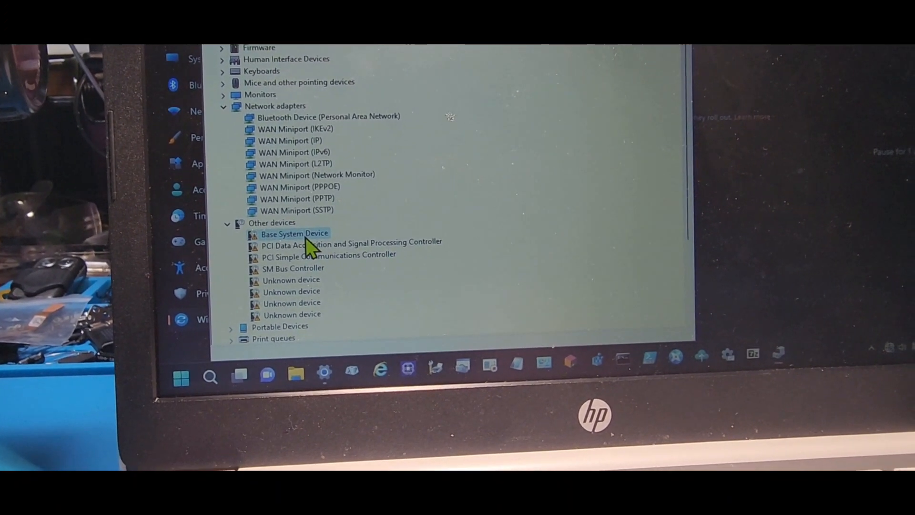
pyautogui.rightClick(293, 232)
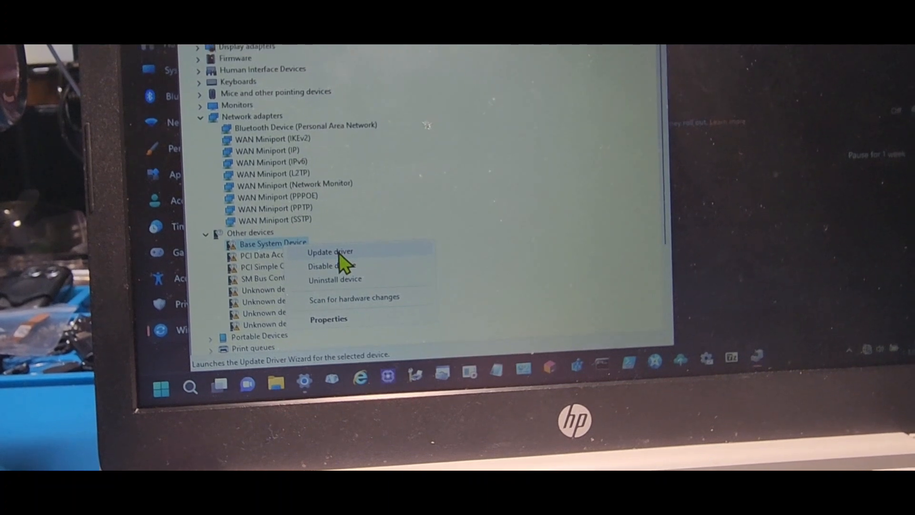
pyautogui.click(330, 252)
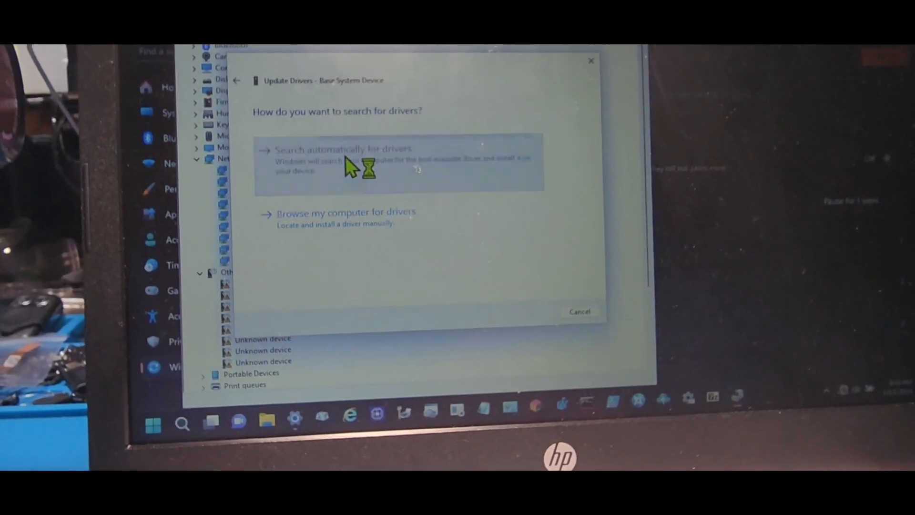
pyautogui.click(346, 147)
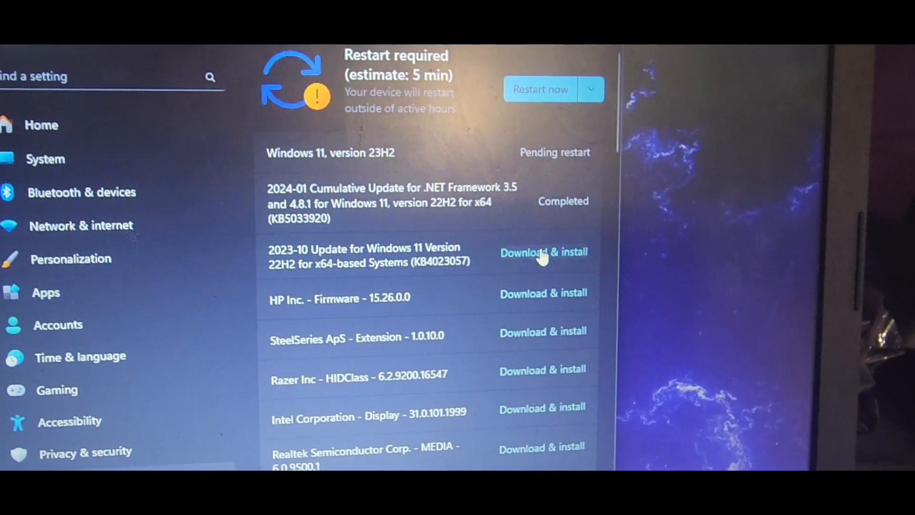
# Start downloading the 2023-10 Windows 11 update and review the remaining update list
pyautogui.scroll(-3)
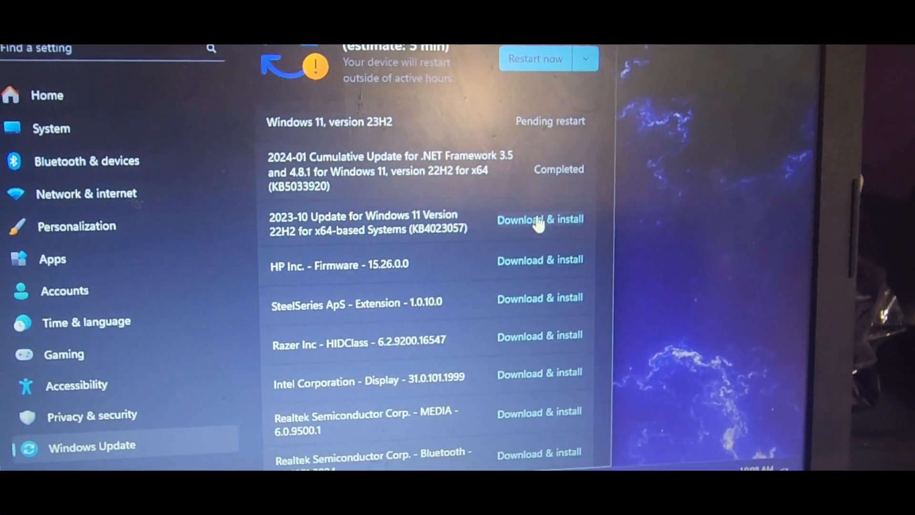
pyautogui.click(540, 219)
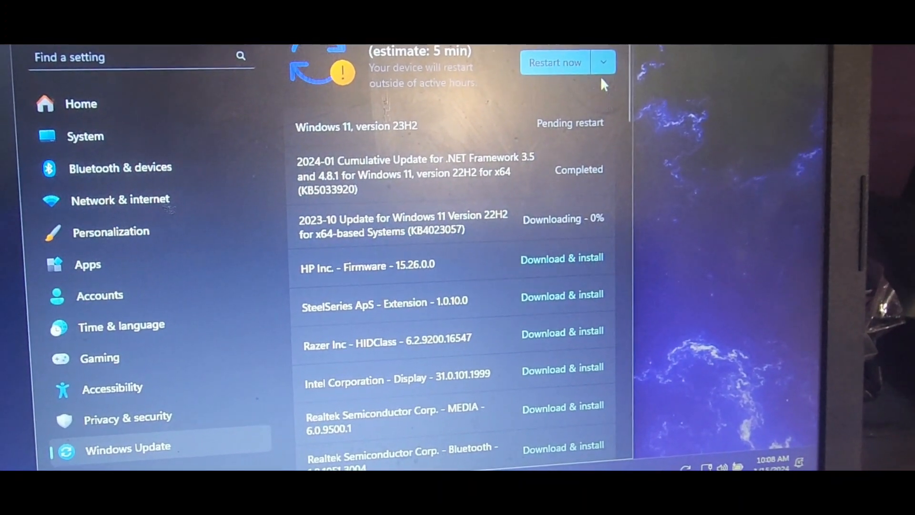
pyautogui.click(602, 63)
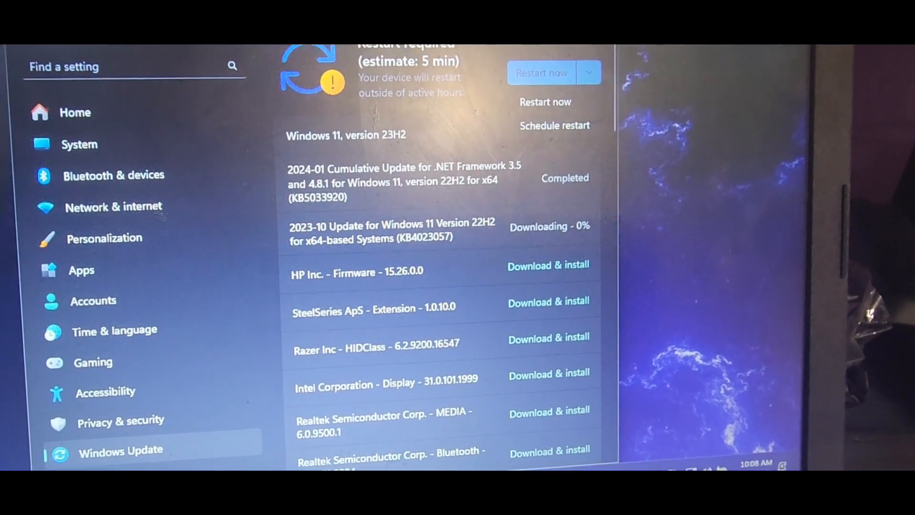
pyautogui.scroll(-3)
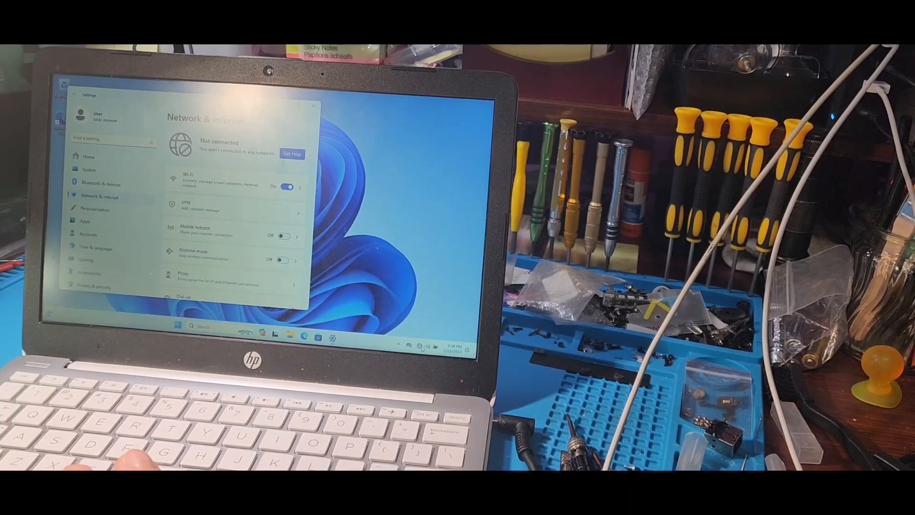
# Go to the Wi-Fi settings page showing the adapter's available networks
pyautogui.click(425, 345)
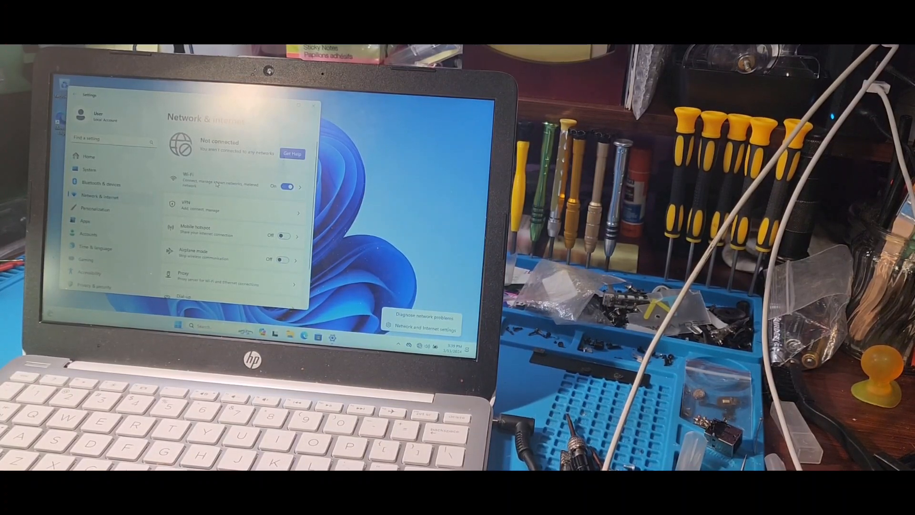
pyautogui.click(218, 181)
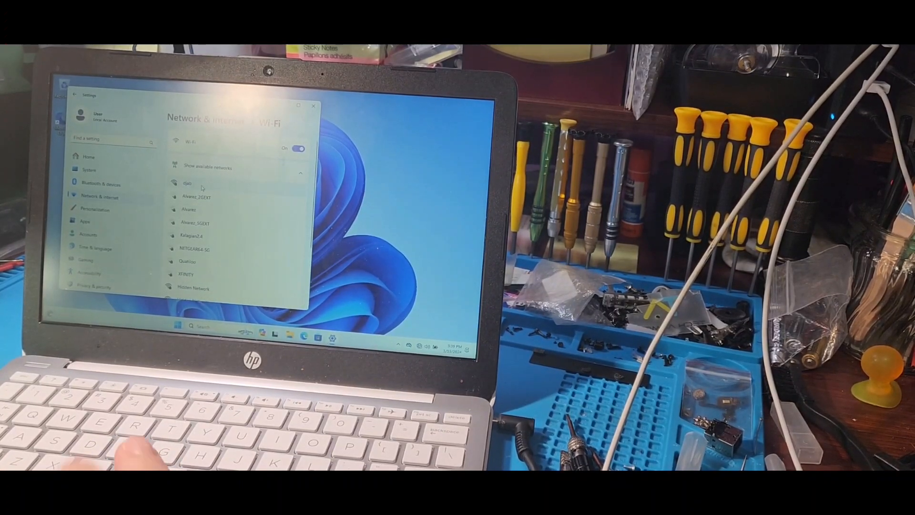
# Connect to the top secured network in the list and submit its security key
pyautogui.click(187, 184)
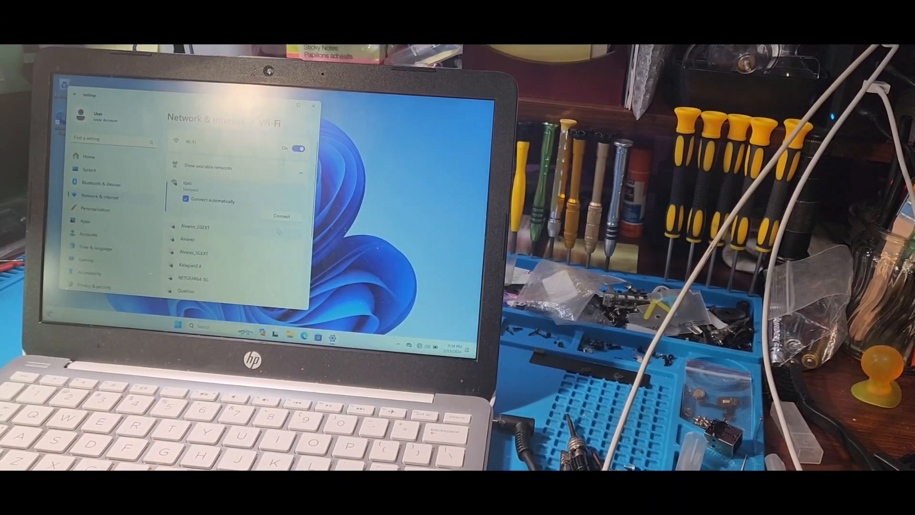
pyautogui.click(281, 215)
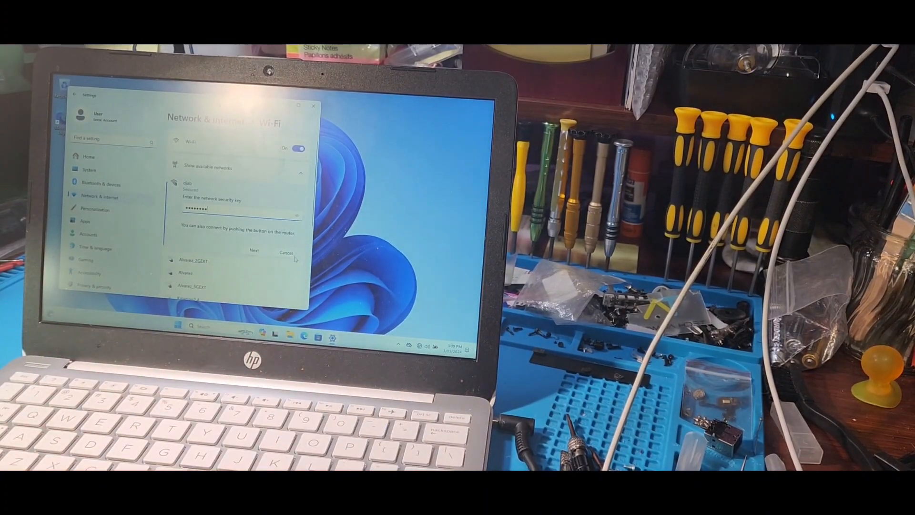
pyautogui.click(253, 251)
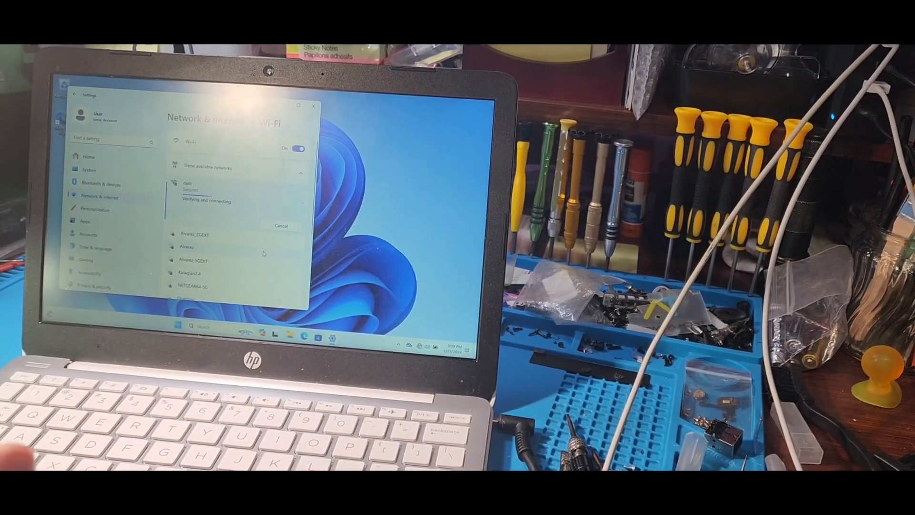